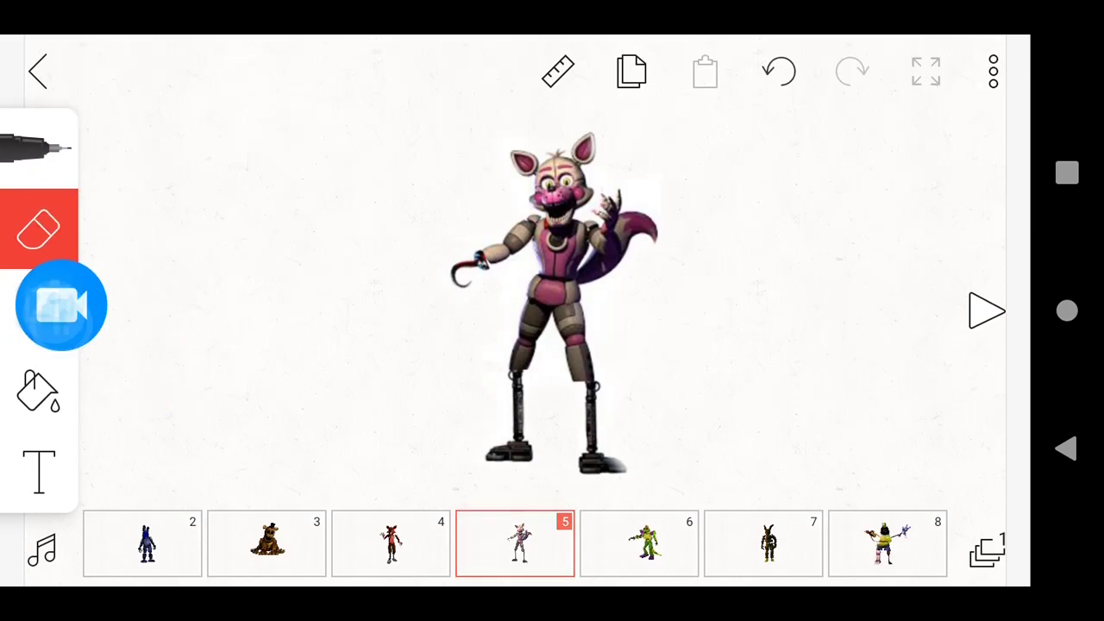
# - Select frame 6 in the timeline to show the green alligator animatronic on the canvas
pyautogui.click(37, 311)
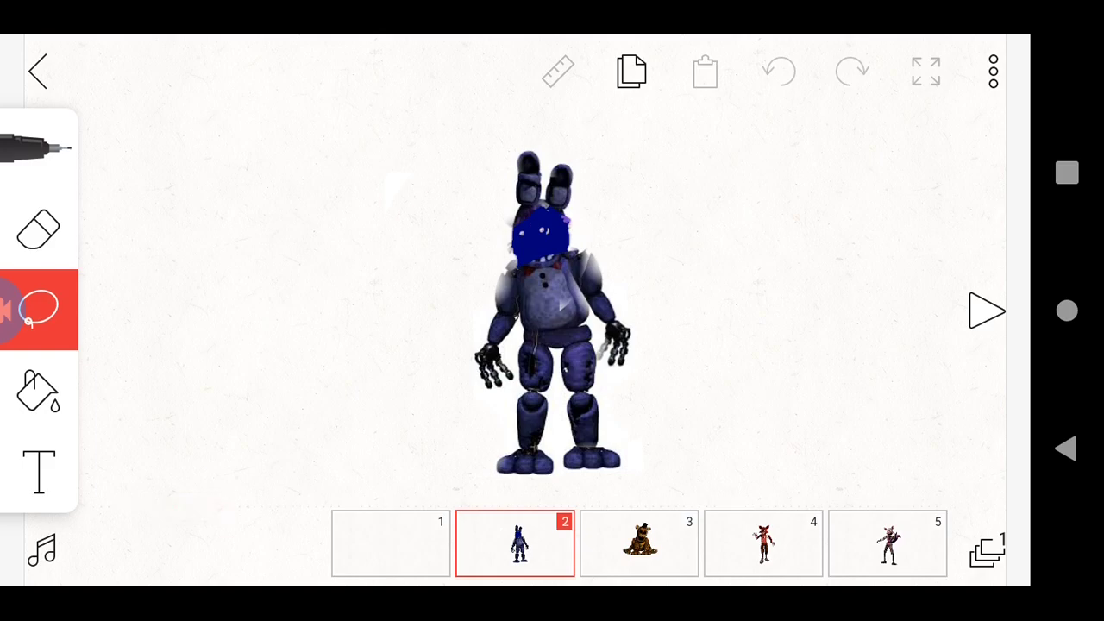
pyautogui.click(638, 542)
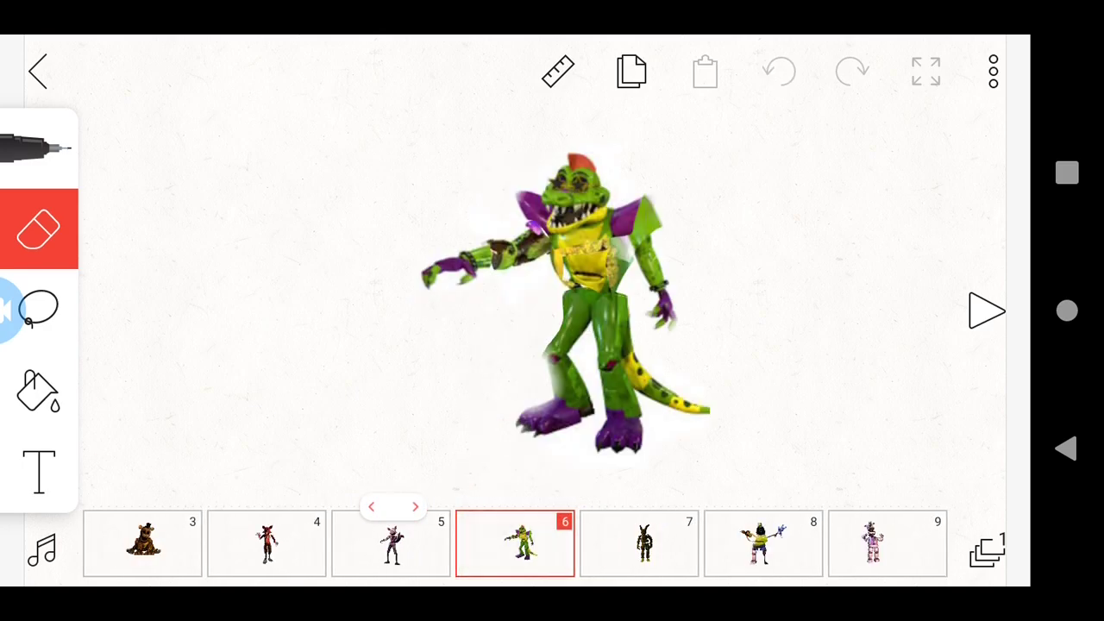
# - Lasso the alligator, rotate it slightly with the transform handle, then undo the last change
pyautogui.click(38, 311)
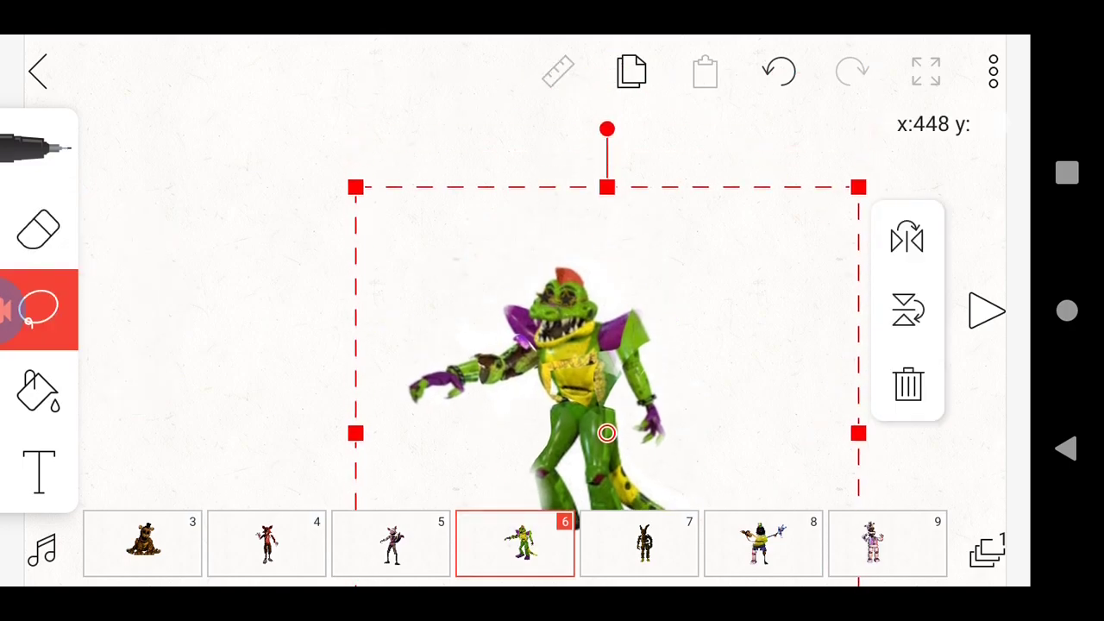
pyautogui.moveTo(607, 129); pyautogui.dragTo(589, 131)
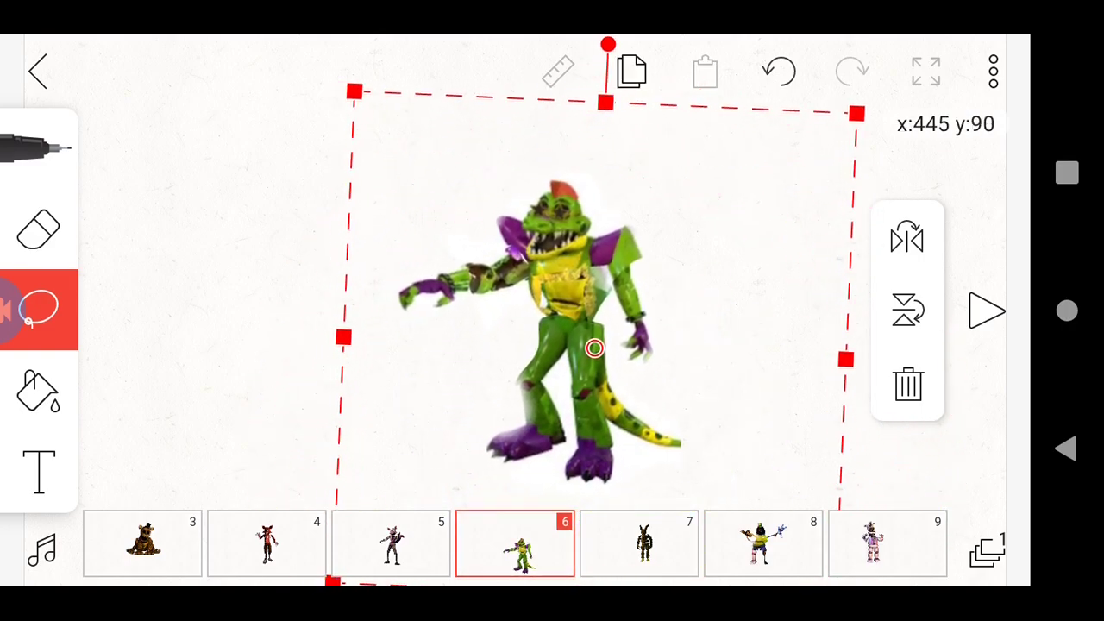
pyautogui.moveTo(594, 349); pyautogui.dragTo(597, 438)
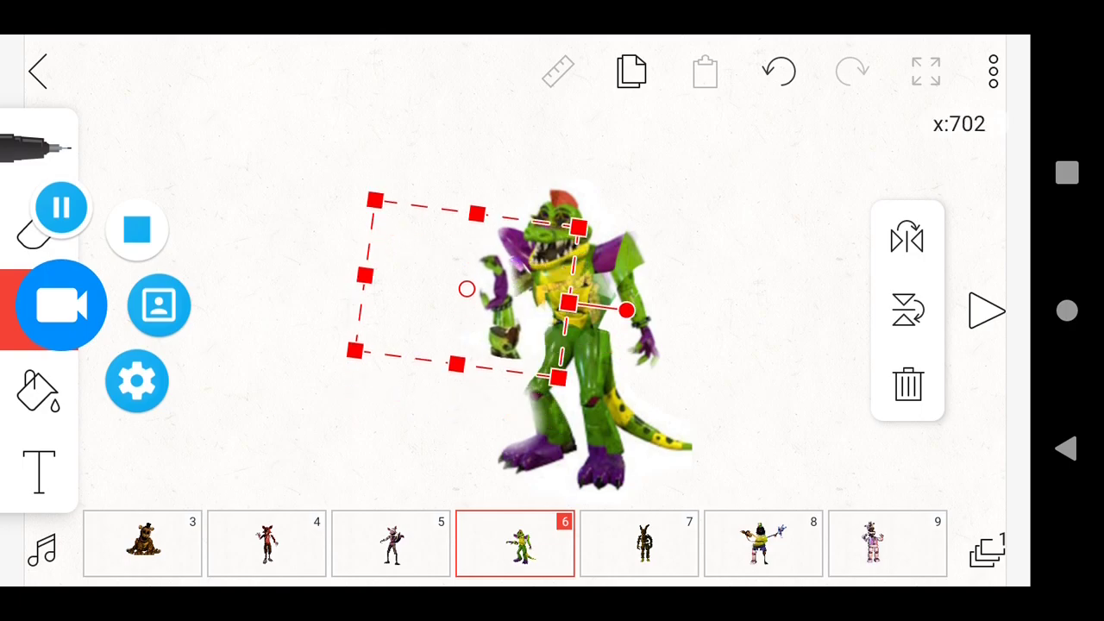
pyautogui.click(778, 73)
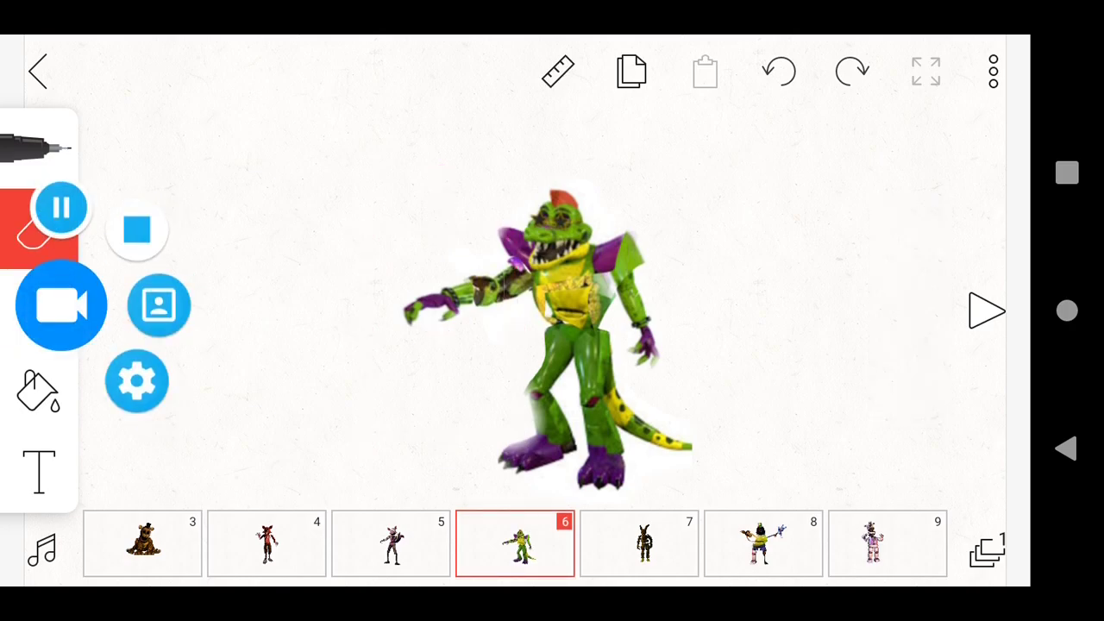
# - Rotate the green rabbit in frame 7 slightly, then move ahead to frame 11's yellow chicken
pyautogui.click(38, 227)
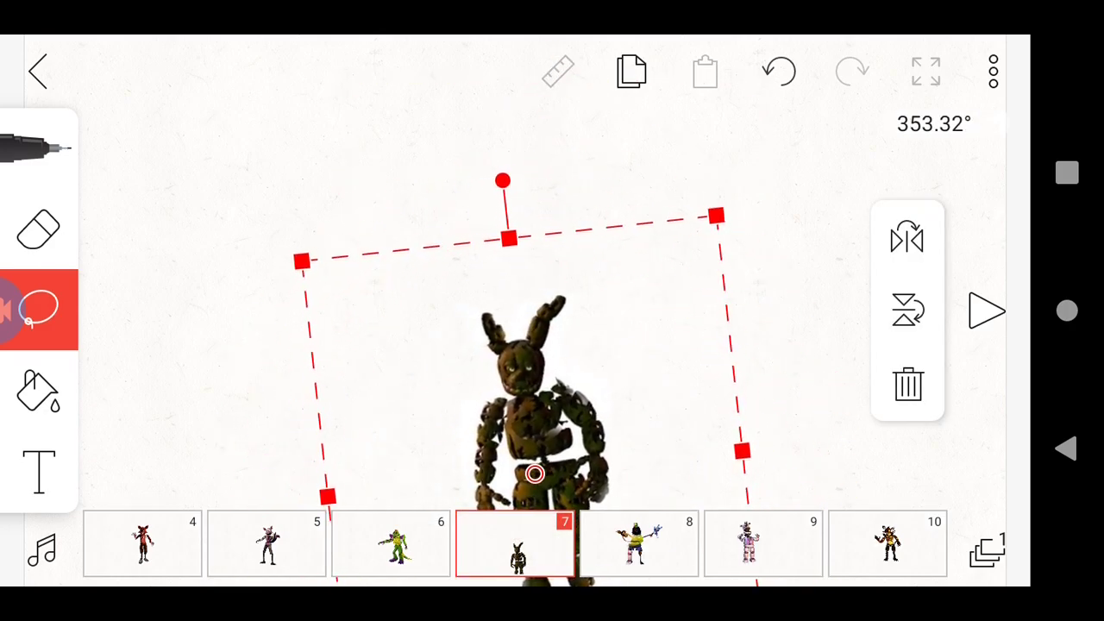
pyautogui.moveTo(503, 181); pyautogui.dragTo(562, 45)
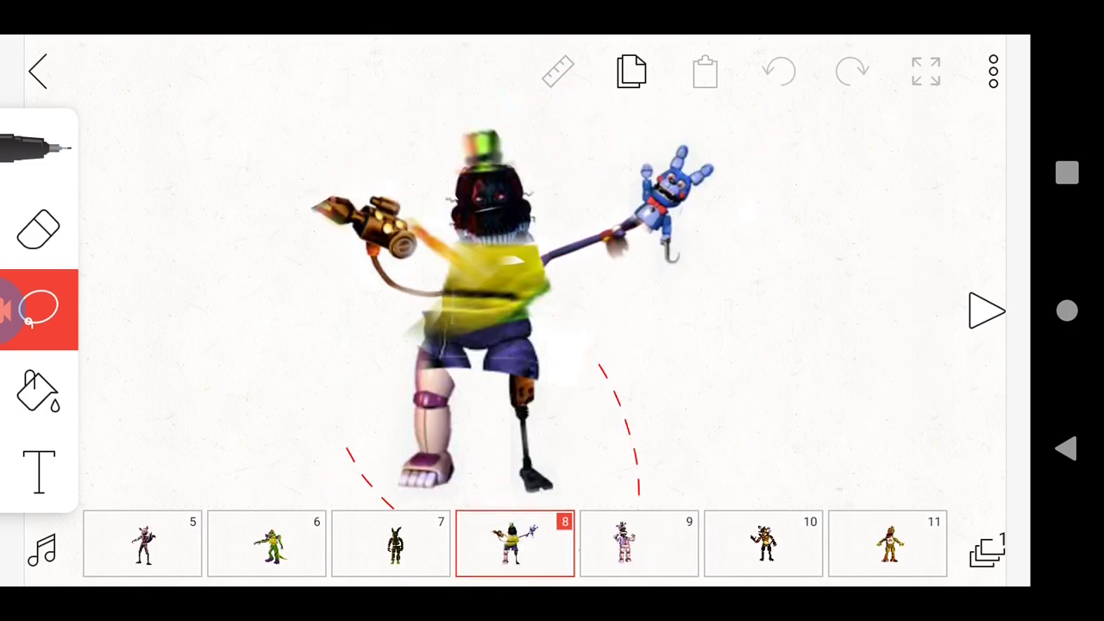
pyautogui.click(475, 302)
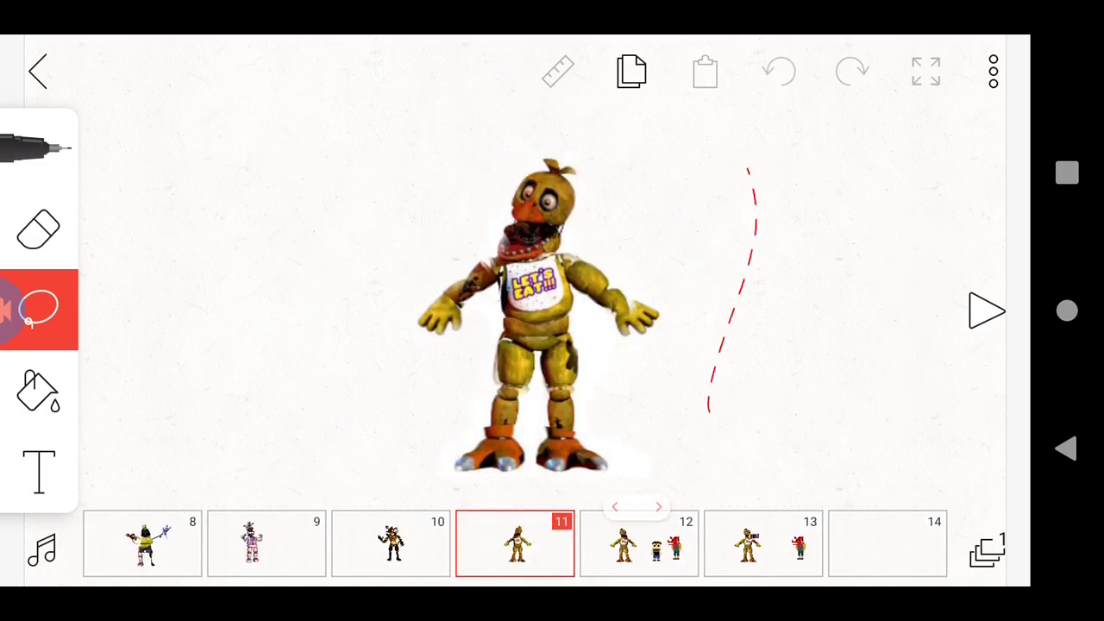
# - Show frame 13 with the yellow chicken beside the red pixel-art fox
pyautogui.click(38, 227)
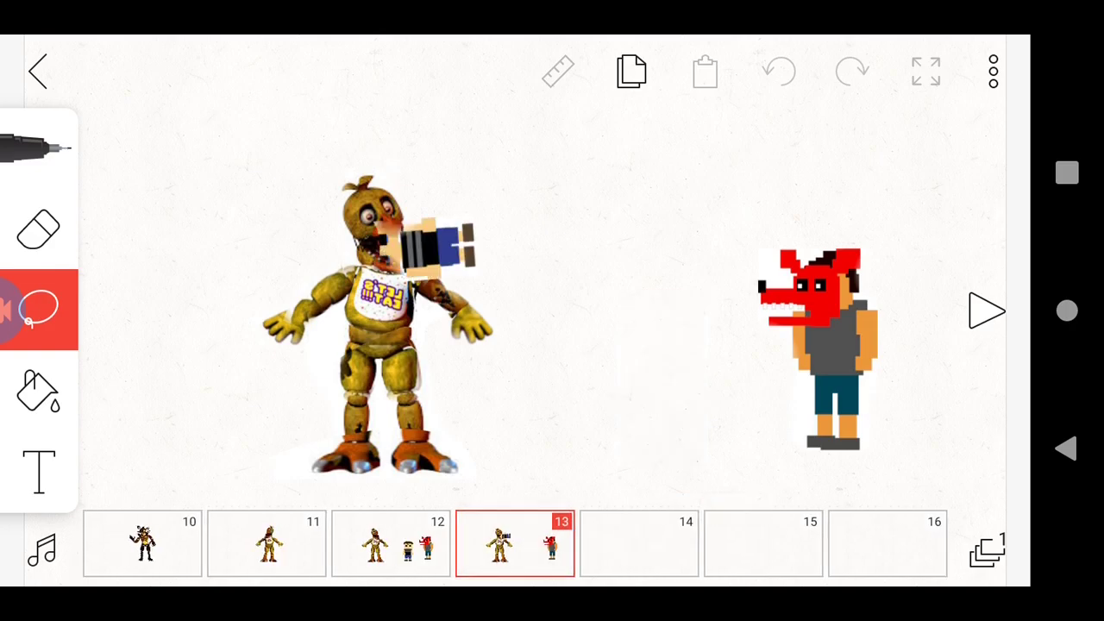
# - Delete the yellow chicken figure from frame 13 and undo once to restore the pixel fox
pyautogui.click(371, 310)
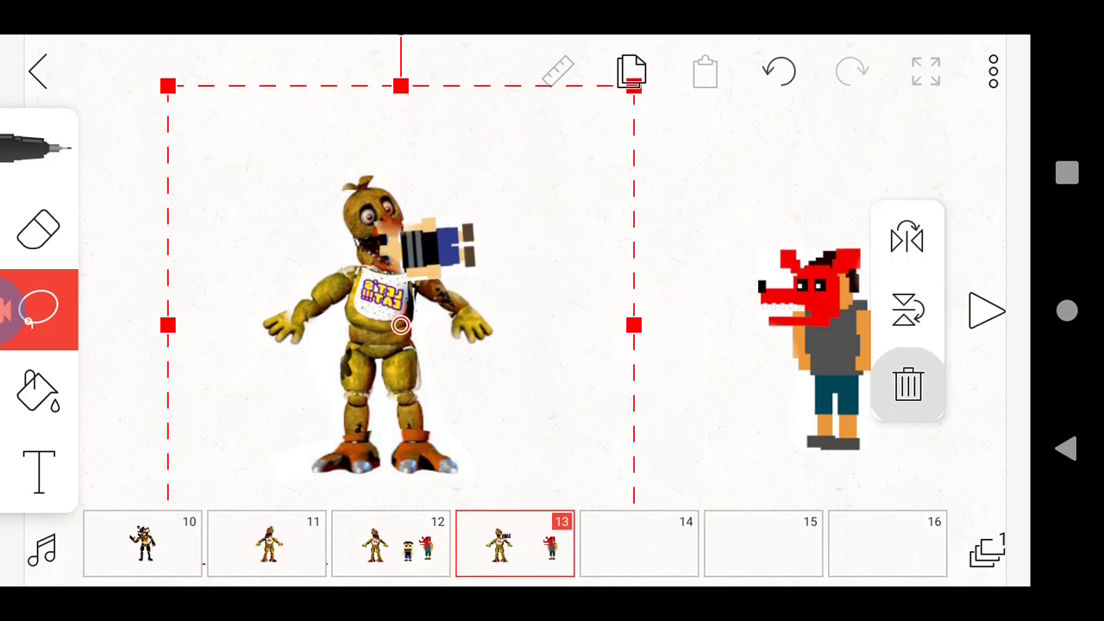
pyautogui.click(908, 383)
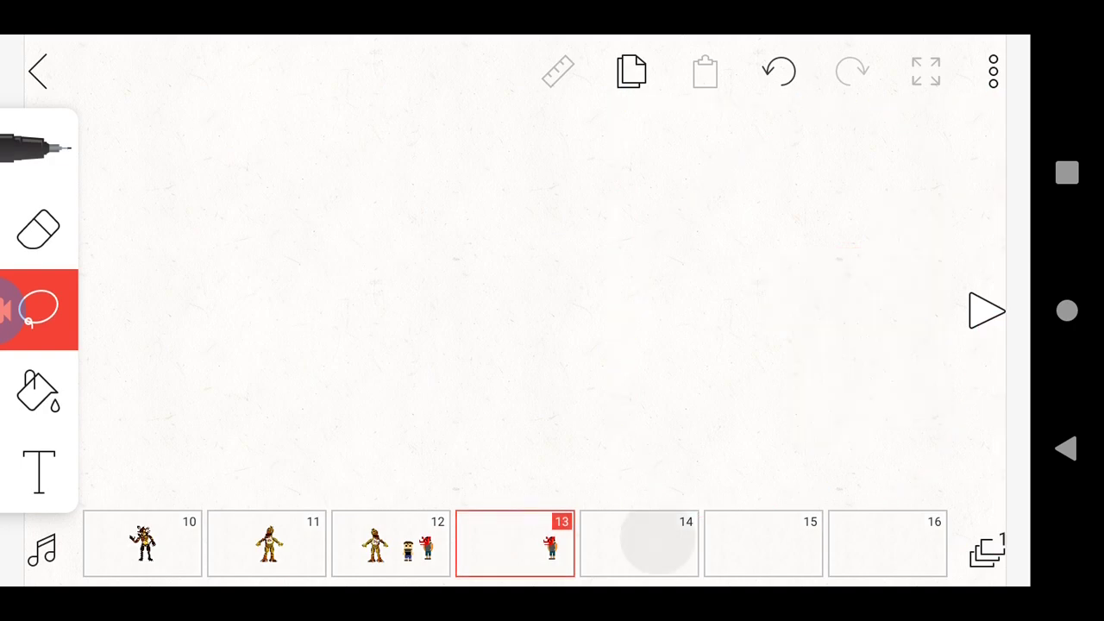
pyautogui.click(778, 72)
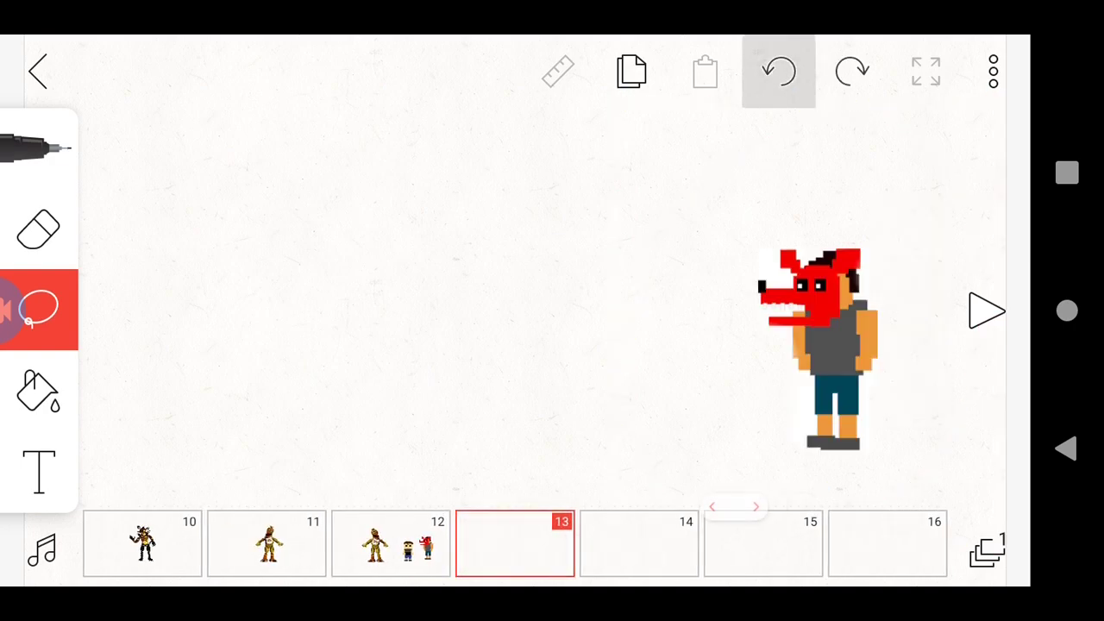